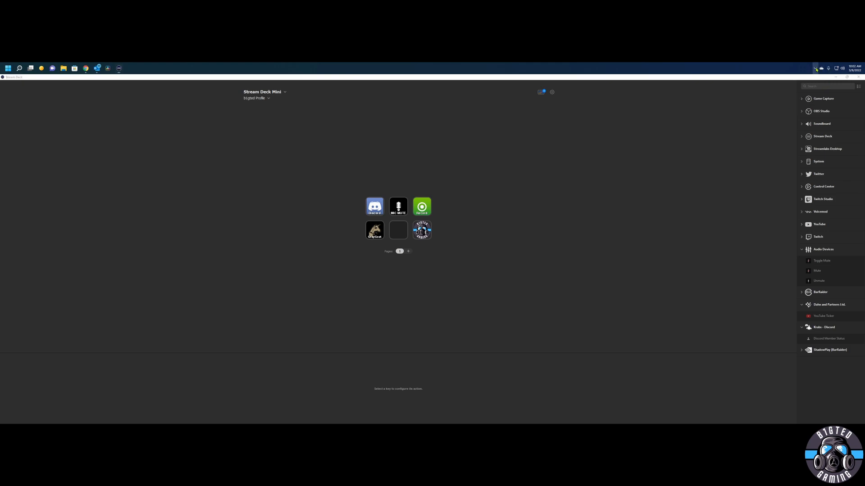
Step: Restore the BEACN App window from its system tray icon
right_click(815, 67)
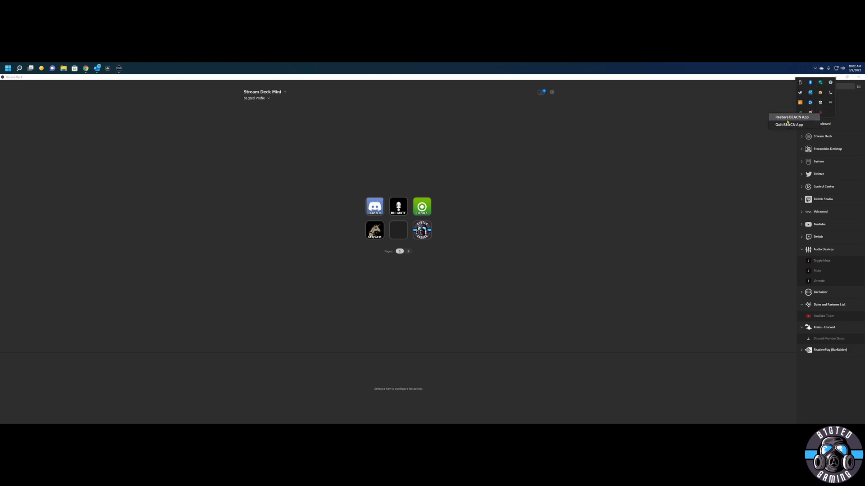
left_click(790, 117)
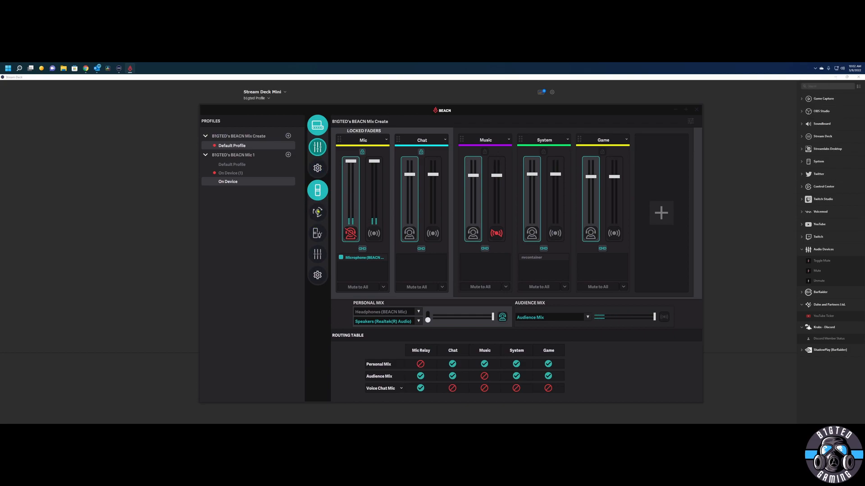
Step: Show the BEACN Mic lighting options, passing through the mic EQ settings
left_click(317, 213)
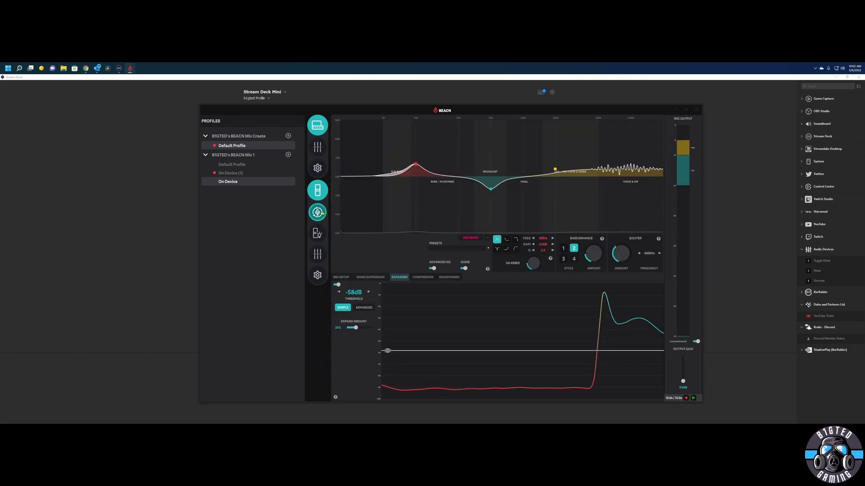
left_click(317, 232)
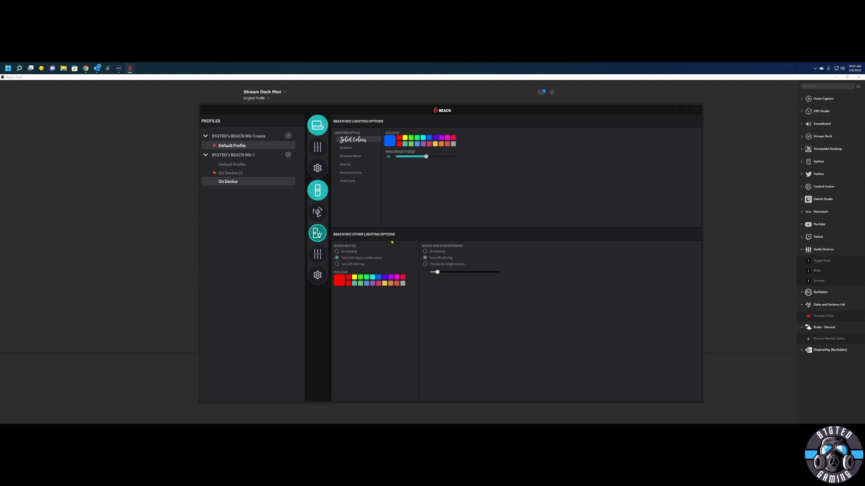
mouse_move(355, 260)
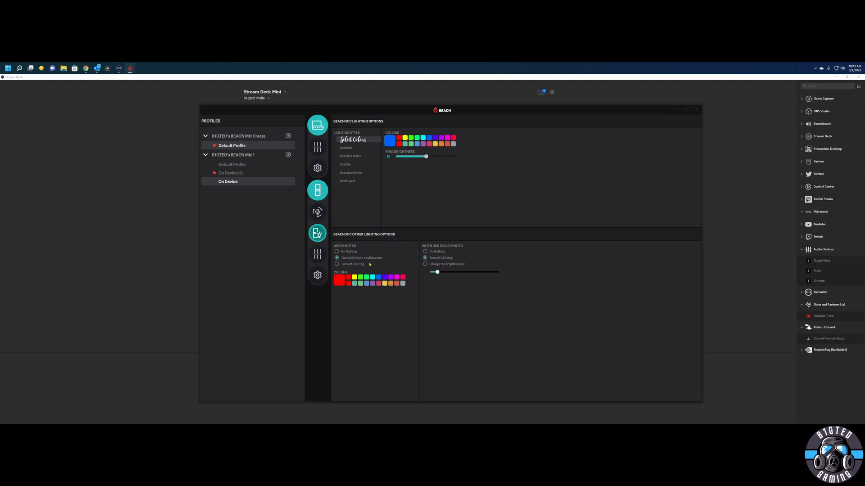
mouse_move(363, 264)
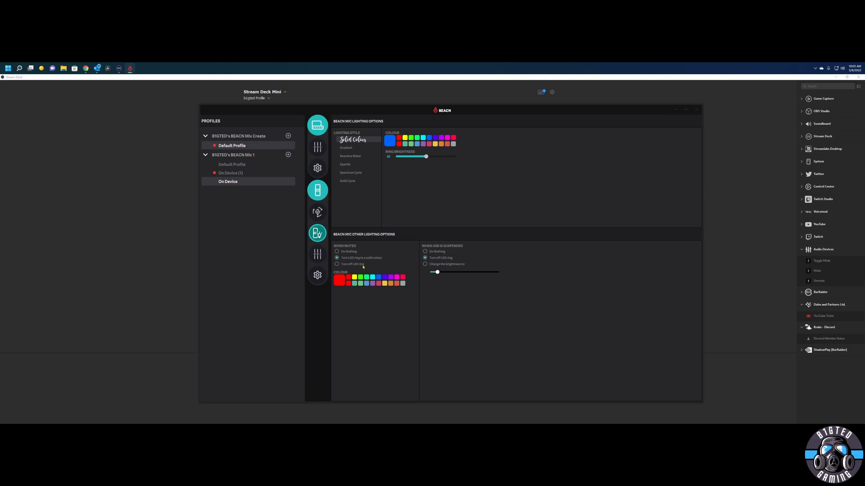
mouse_move(423, 302)
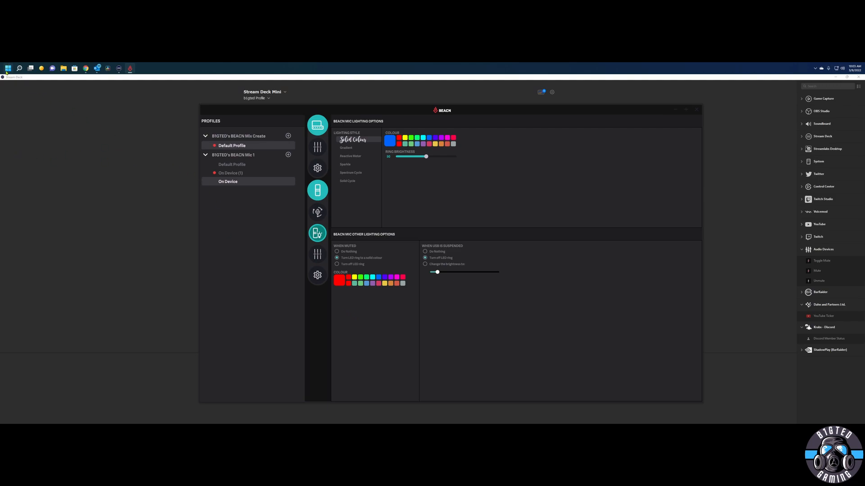
Step: Reach More sound settings from Windows Settings > System > Sound
right_click(7, 69)
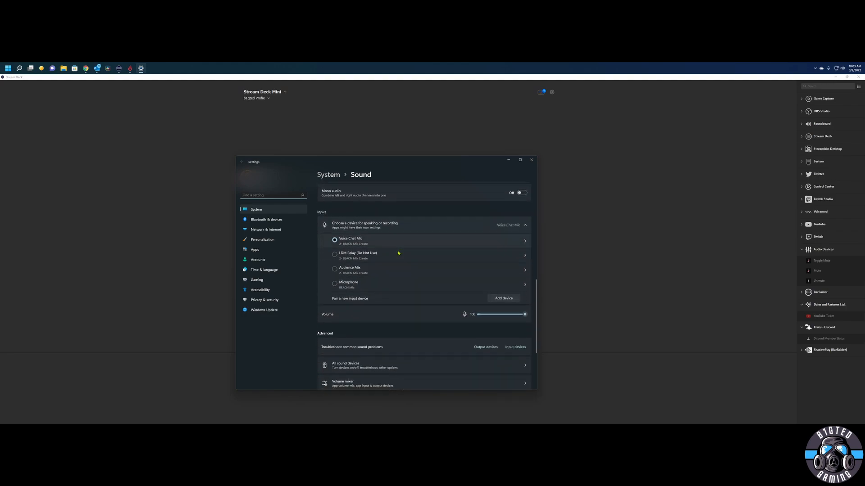
scroll("down", 3)
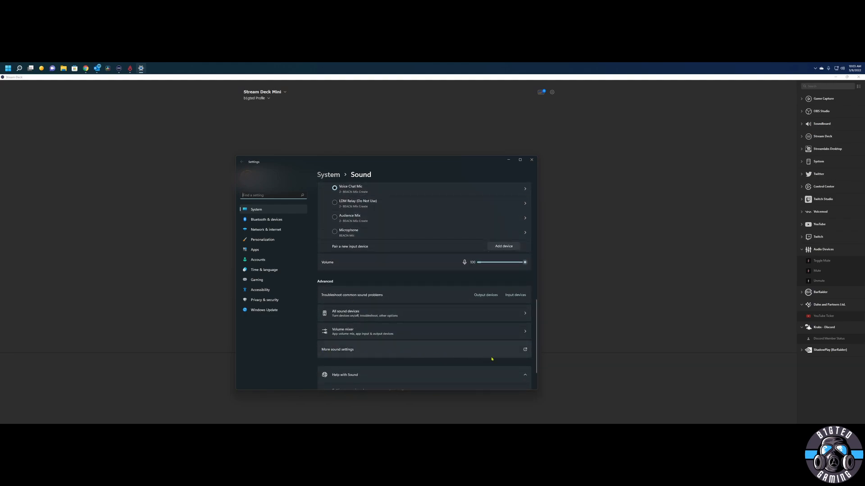
left_click(337, 349)
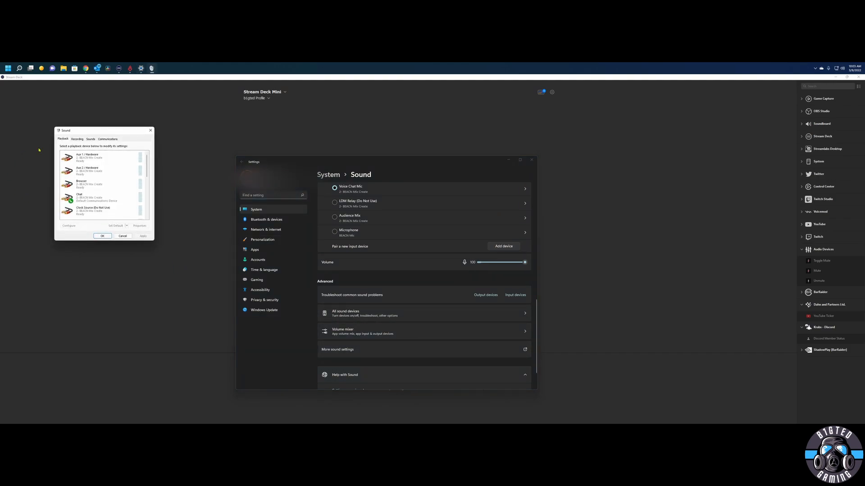
Step: Show the Recording devices and bring up Microphone (BEACN Mic) Properties
left_click(88, 157)
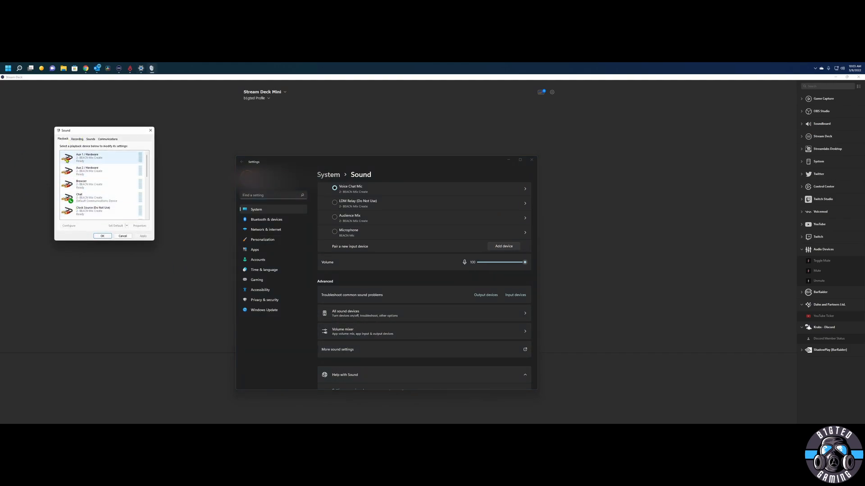
left_click(77, 139)
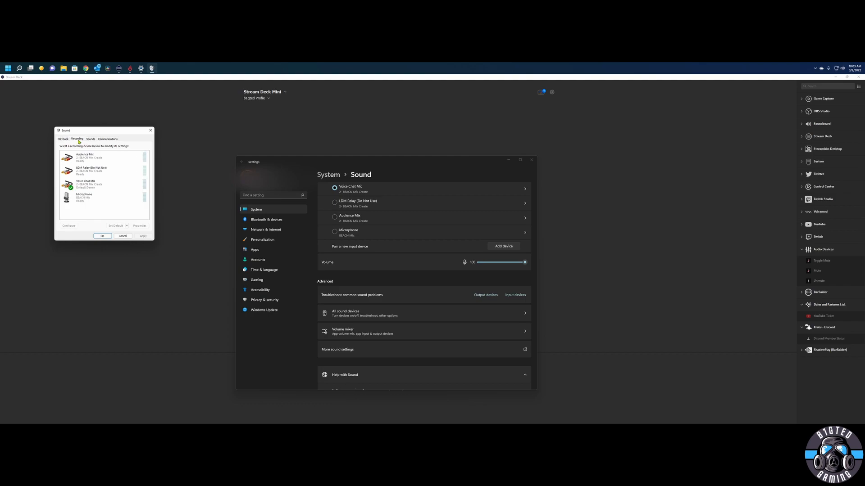
left_click(84, 197)
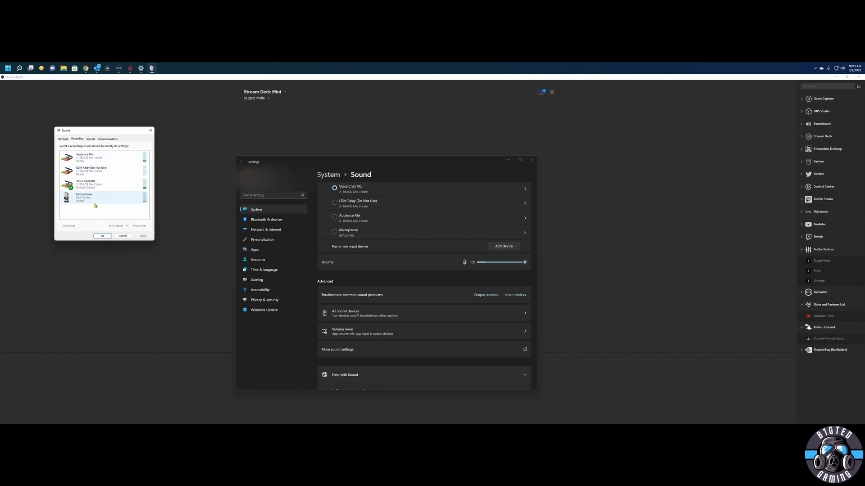
left_click(86, 182)
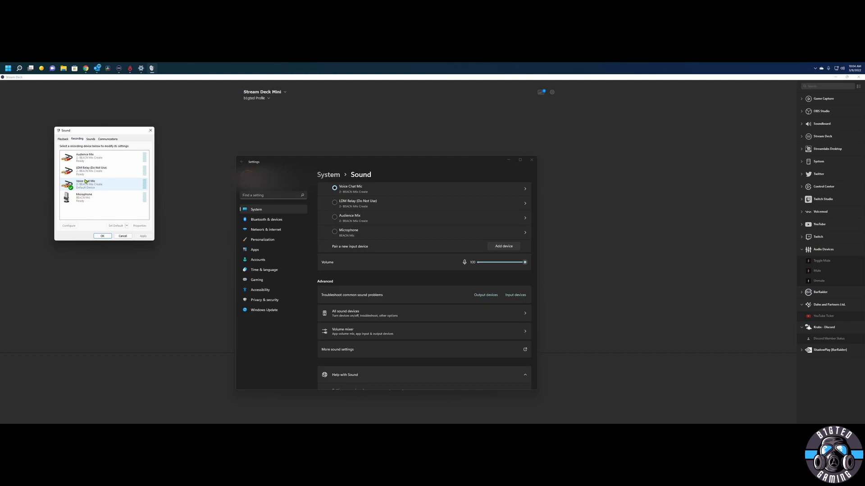
mouse_move(107, 186)
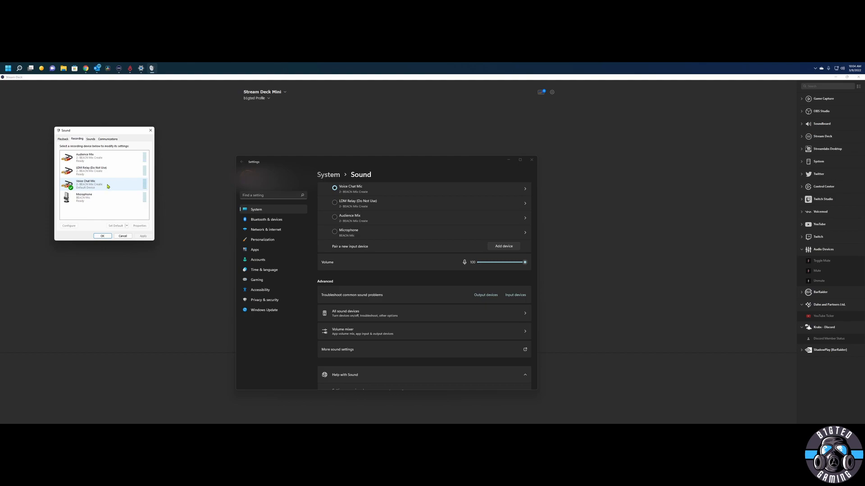
left_click(84, 197)
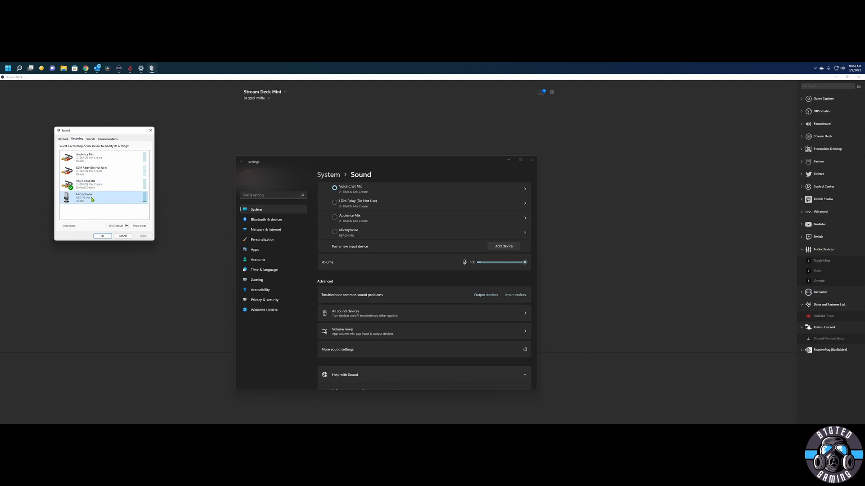
left_click(139, 226)
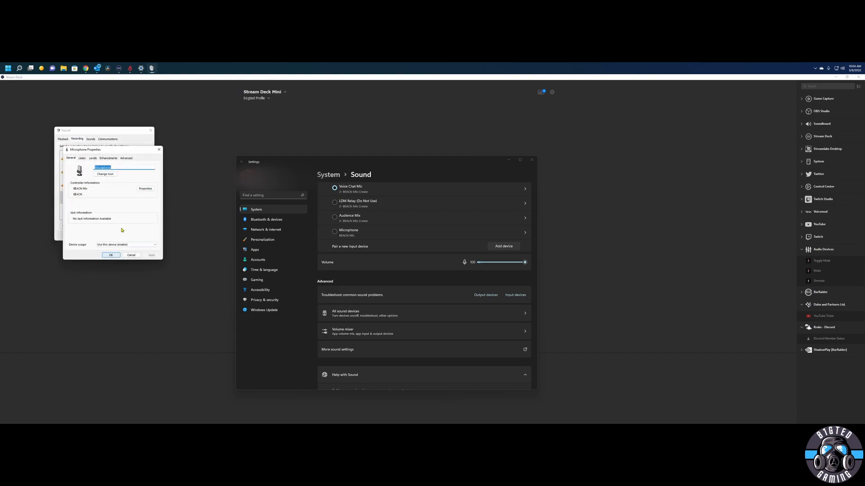
Step: View the BEACN Mic microphone's Levels setting
left_click(92, 159)
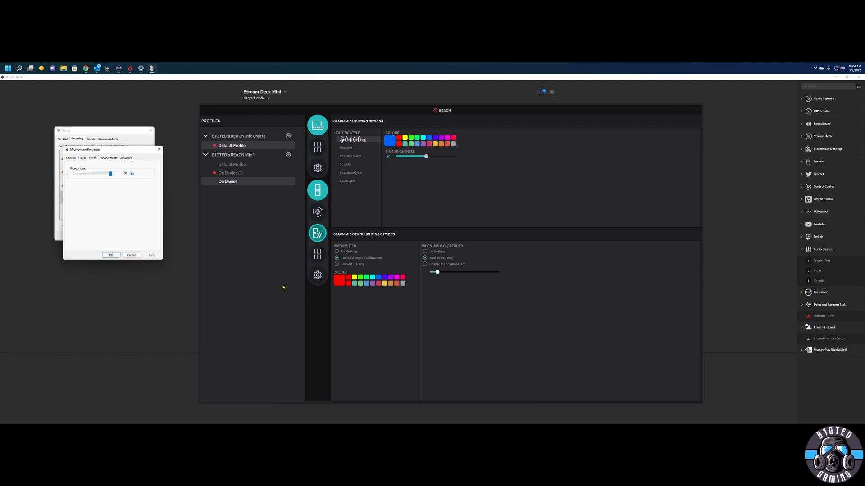
mouse_move(327, 311)
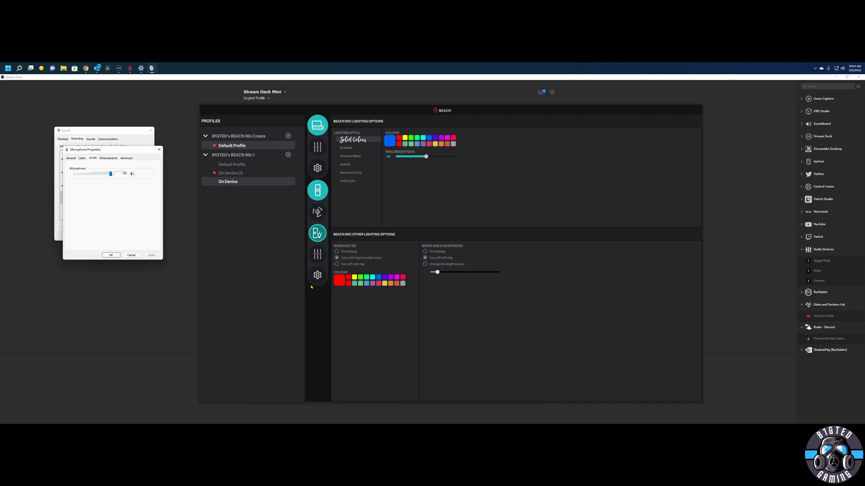
mouse_move(123, 168)
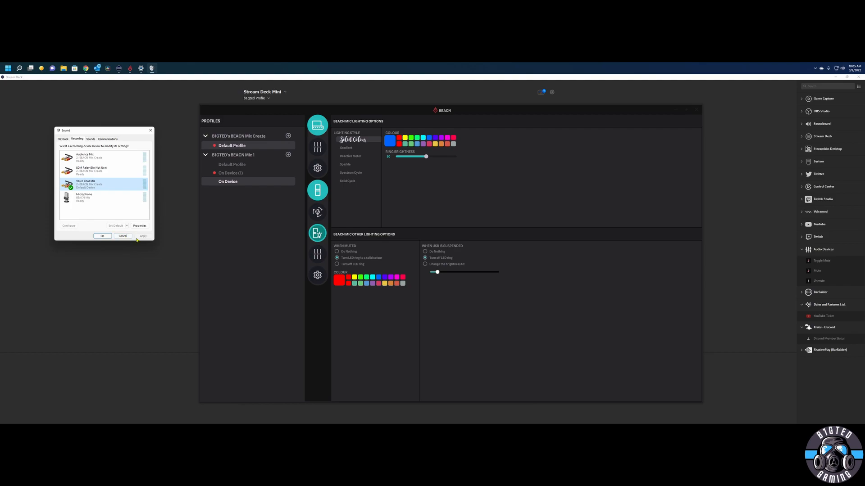
mouse_move(188, 228)
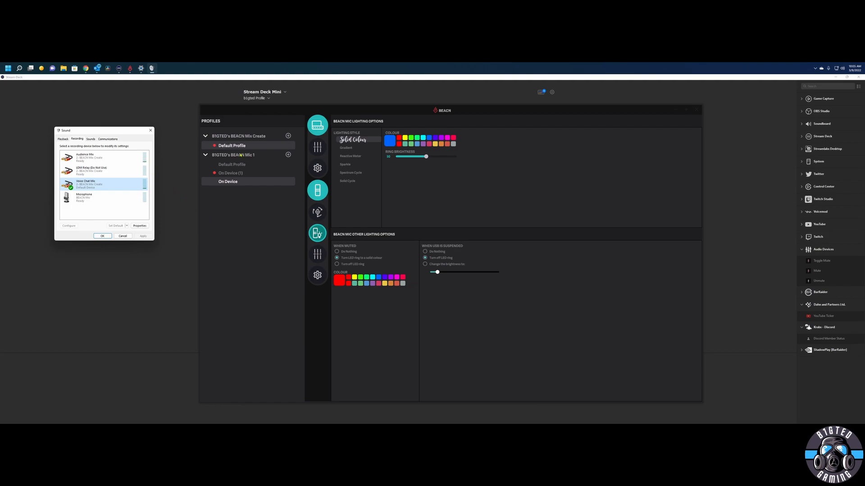
Step: Bring Stream Deck forward and select the CORSAIR G-Keys device
left_click(102, 236)
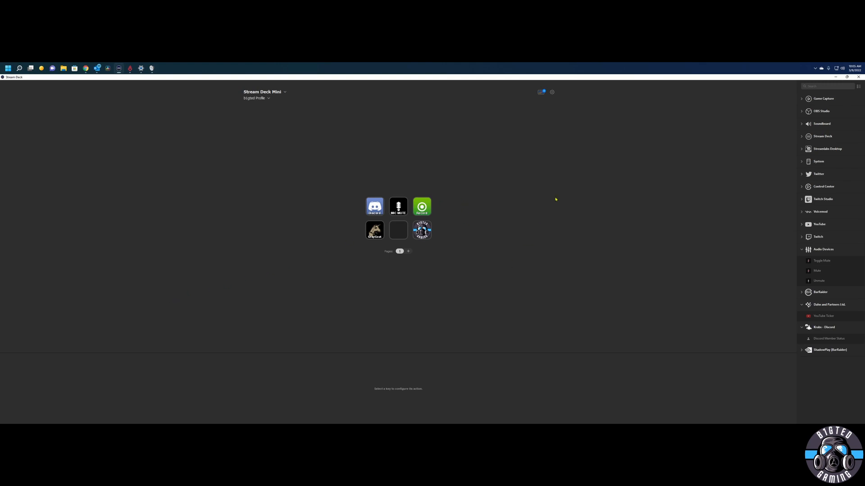
left_click(264, 92)
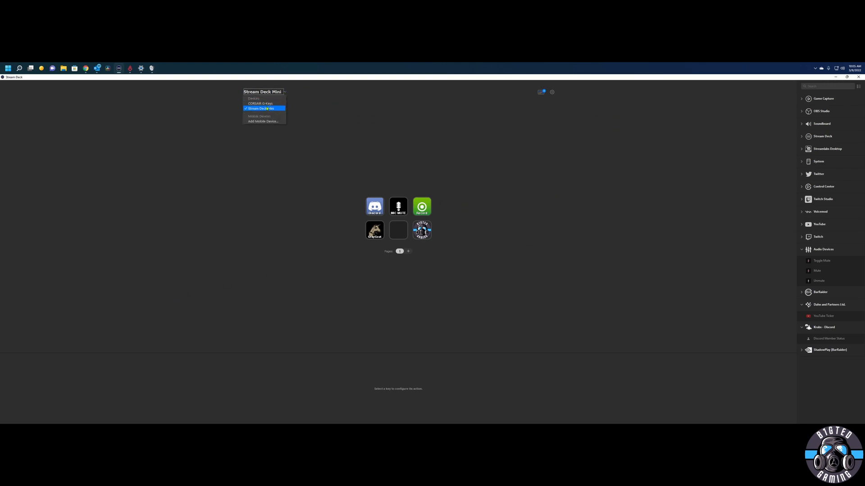
mouse_move(264, 103)
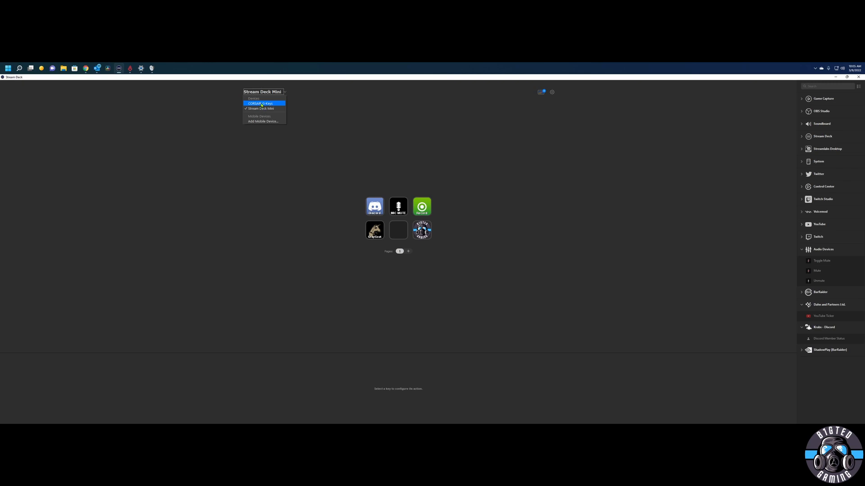
left_click(259, 104)
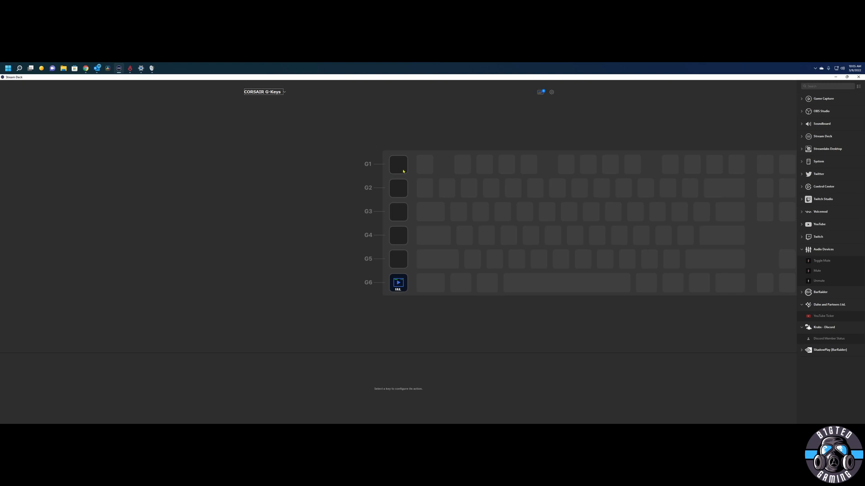
mouse_move(396, 174)
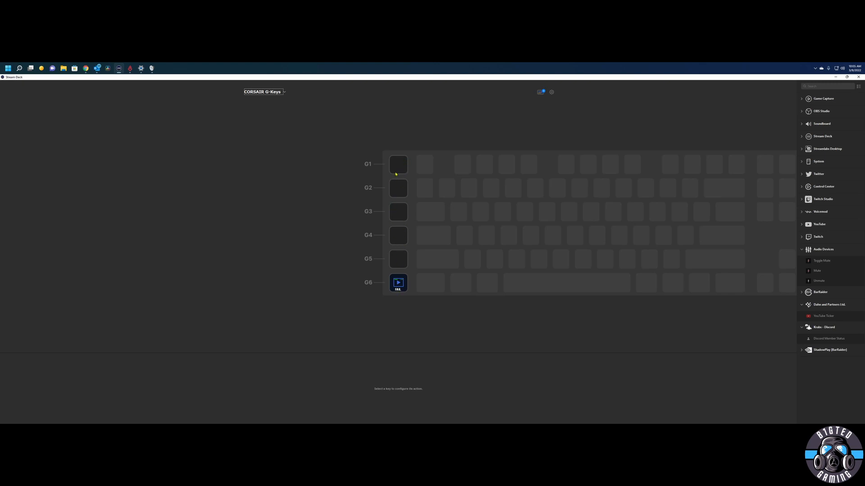
mouse_move(454, 142)
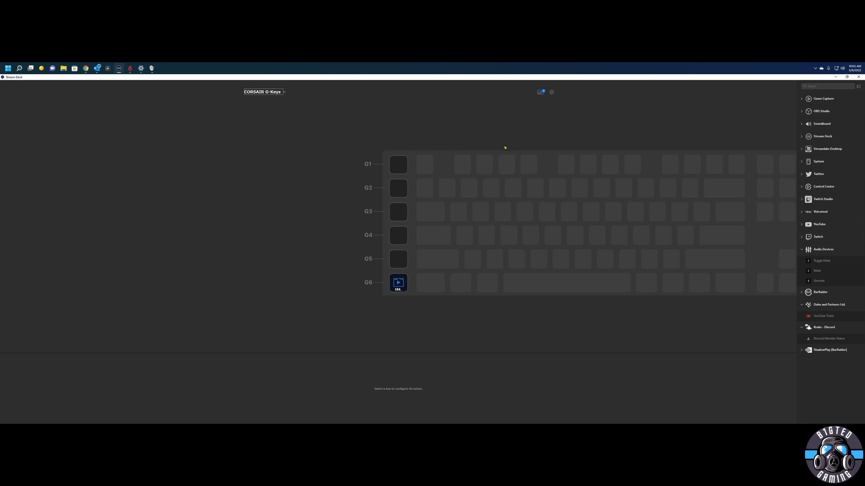
mouse_move(398, 194)
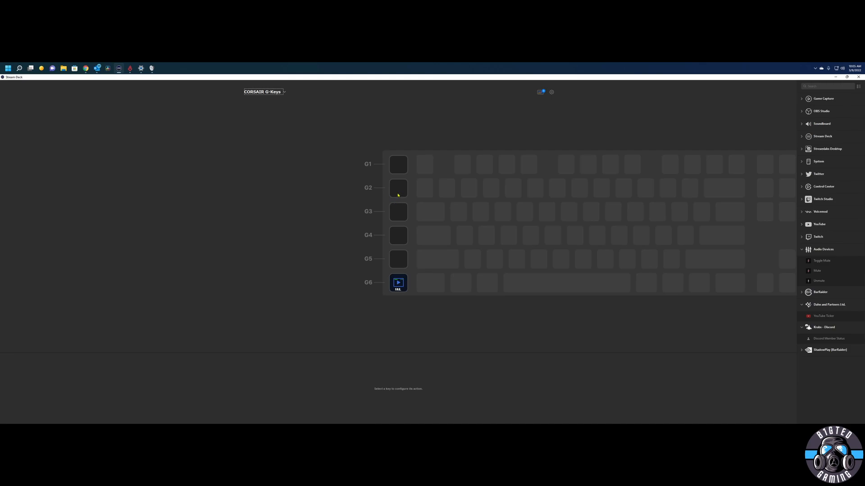
mouse_move(116, 111)
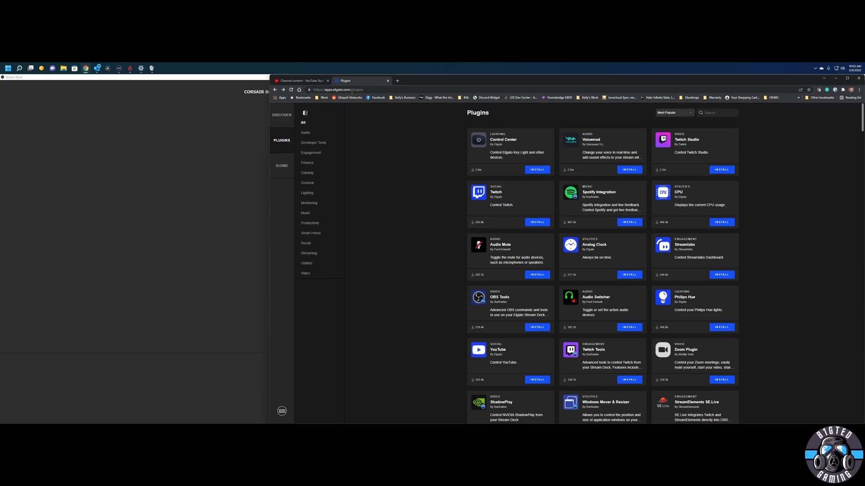
mouse_move(506, 252)
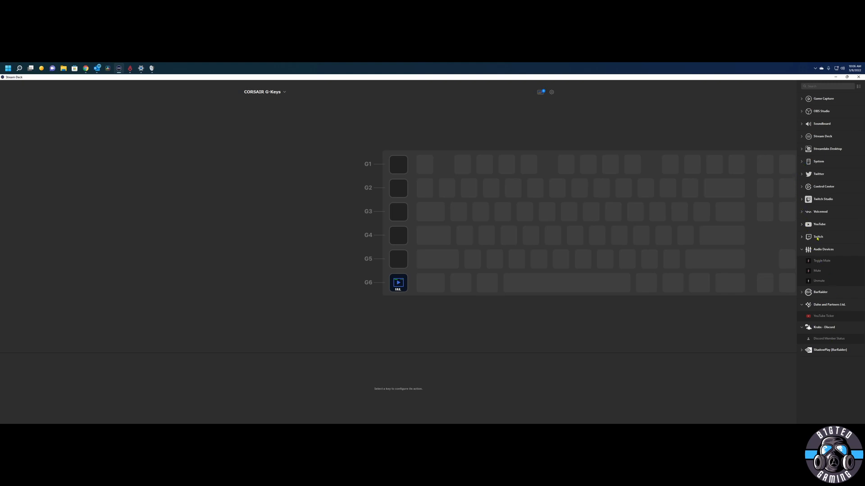
mouse_move(827, 271)
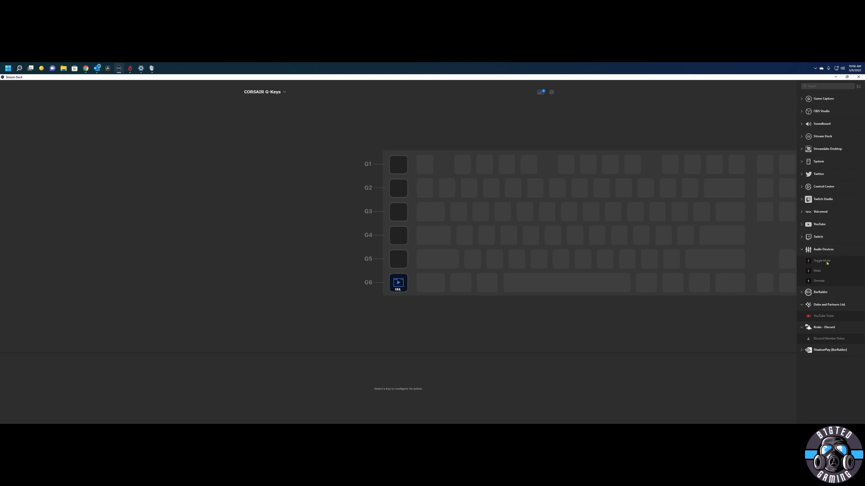
Step: Assign Toggle Mute to G1 titled MUTE with device Microphone (BEACN Mic)
left_click_drag(822, 261, 399, 164)
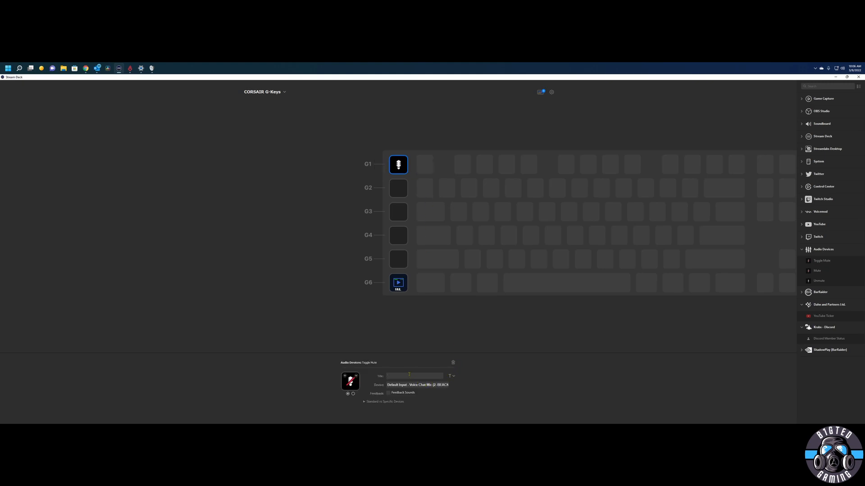
type("M")
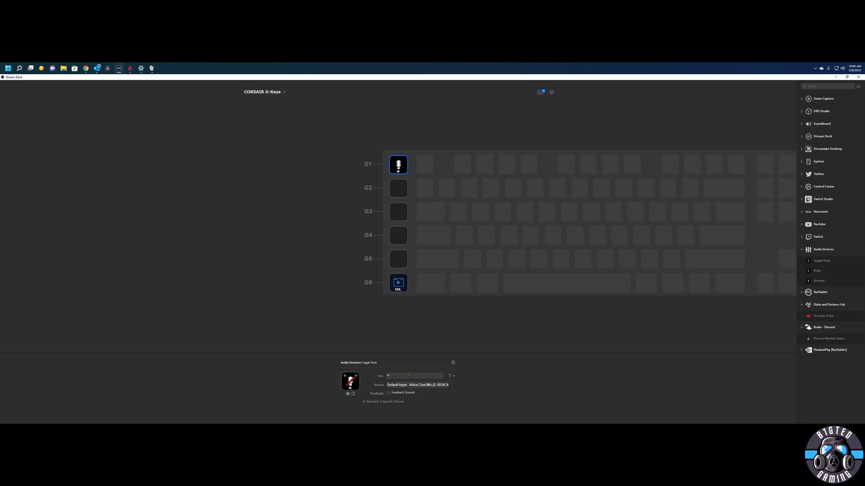
type("UTE")
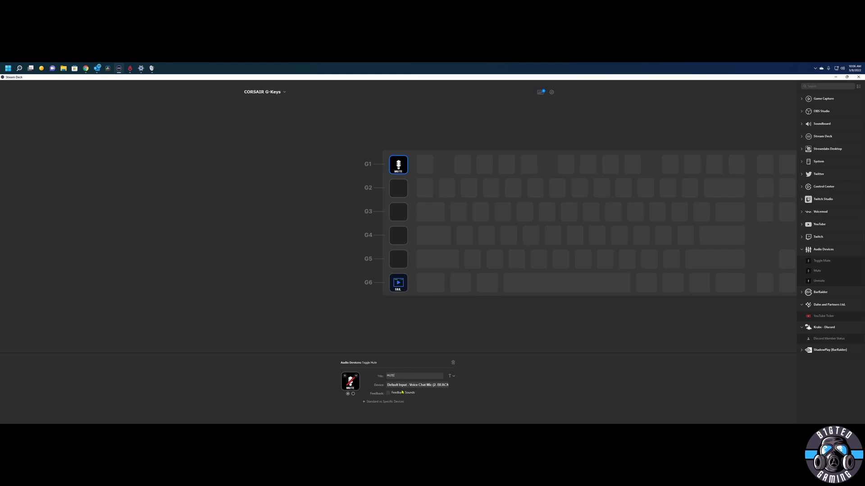
left_click(417, 384)
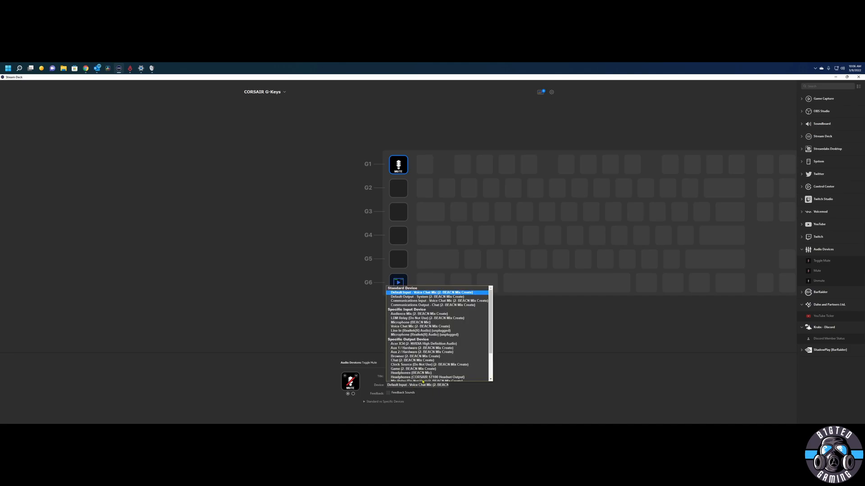
scroll("down", 3)
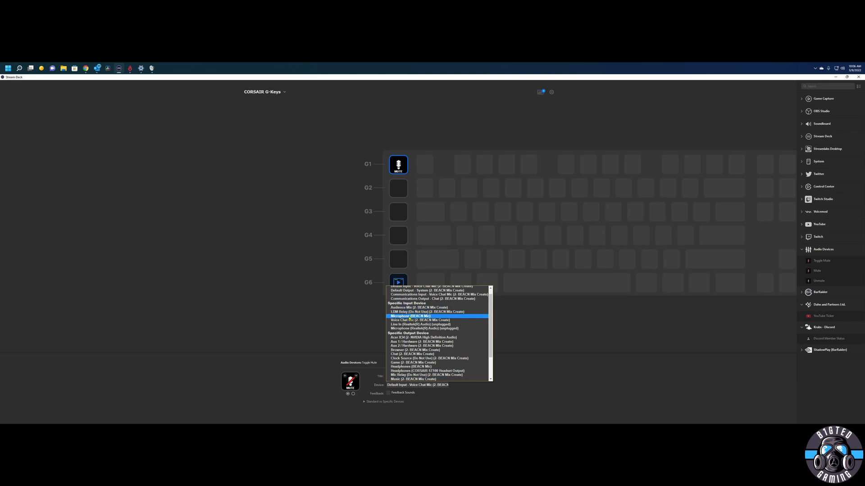
left_click(408, 316)
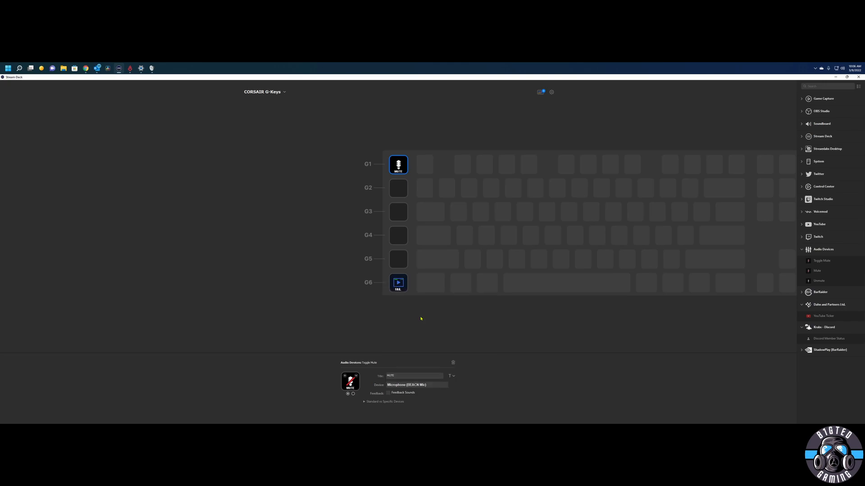
mouse_move(369, 202)
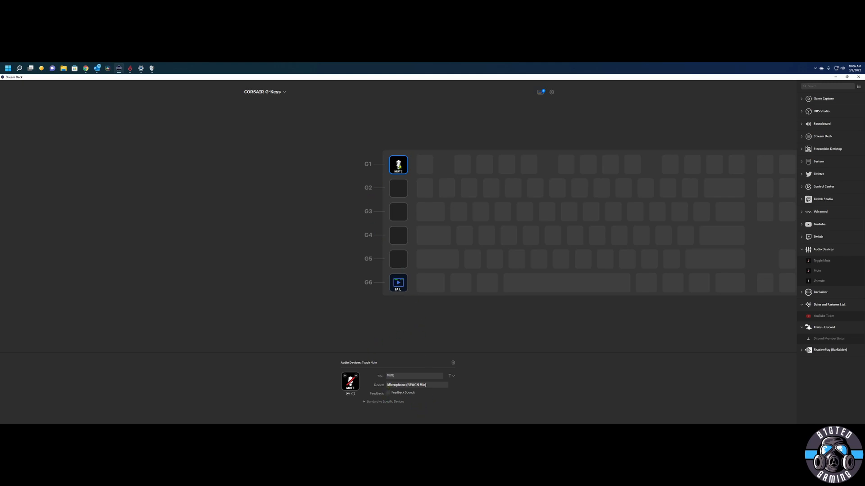
mouse_move(335, 265)
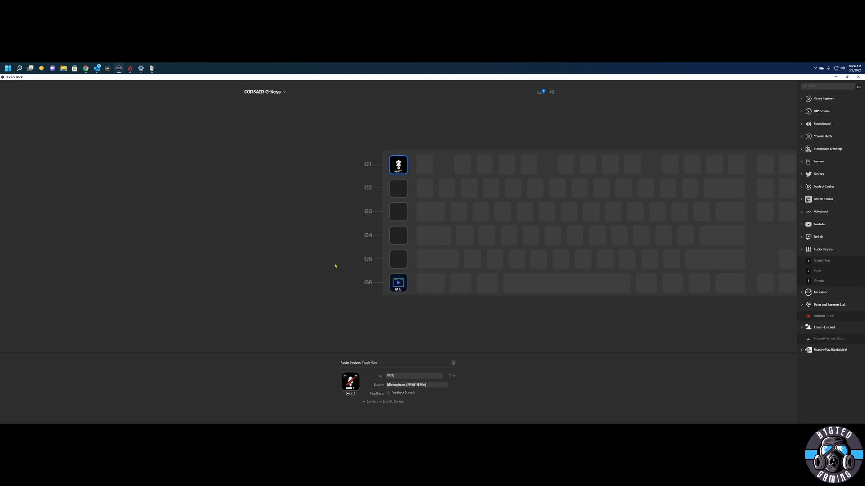
mouse_move(334, 266)
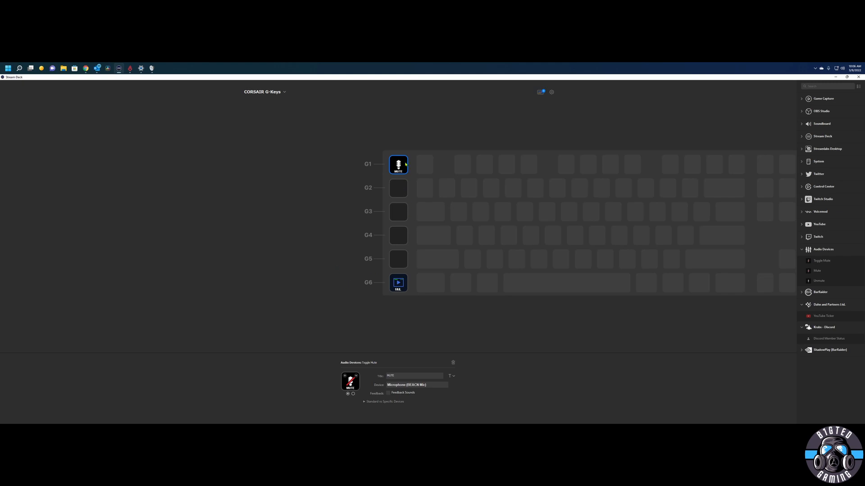
mouse_move(396, 258)
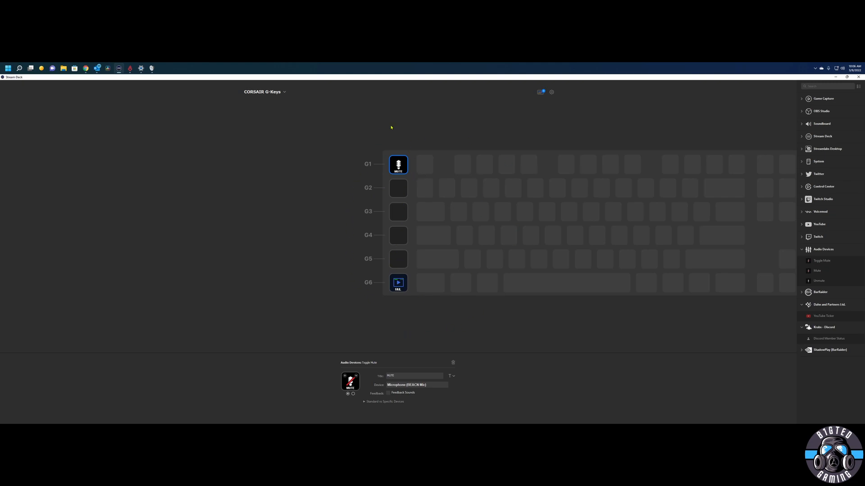
mouse_move(399, 323)
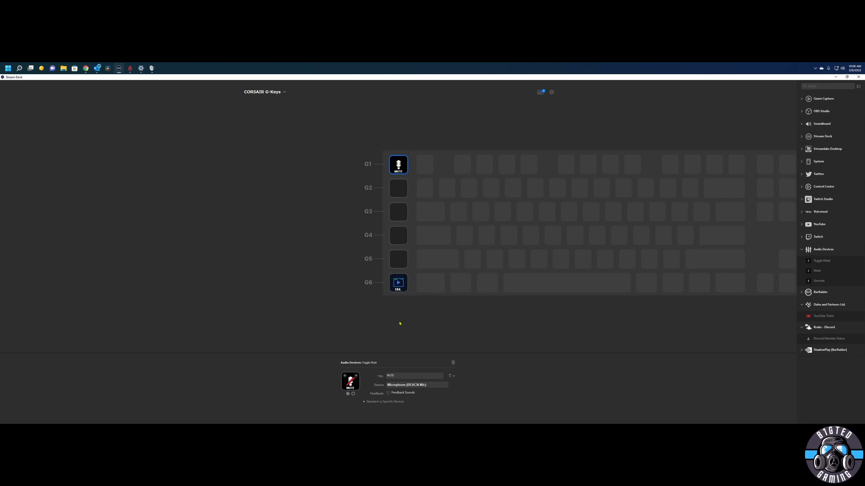
mouse_move(299, 195)
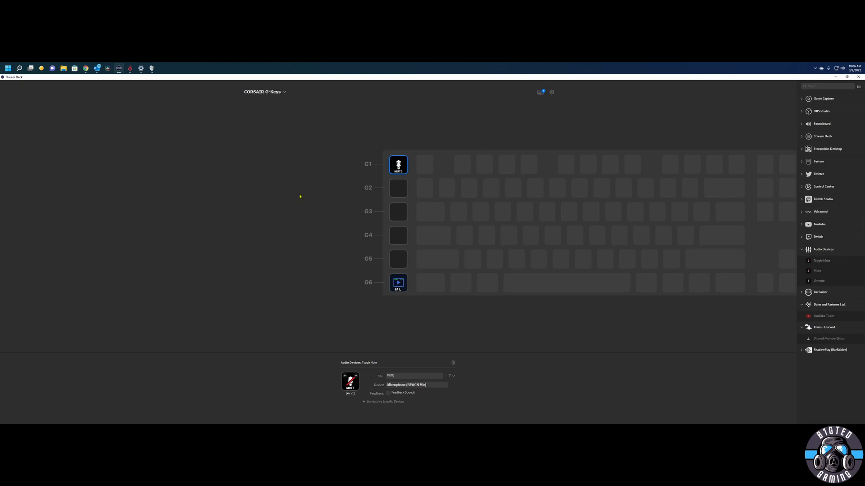
mouse_move(458, 319)
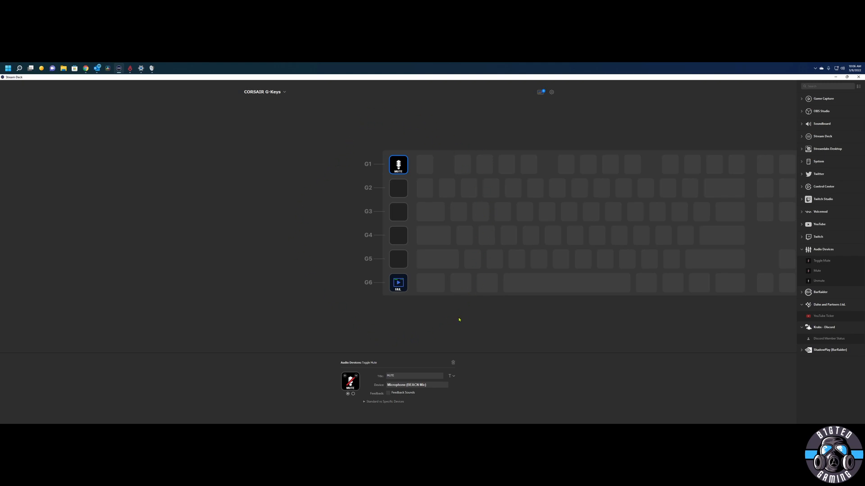
mouse_move(340, 197)
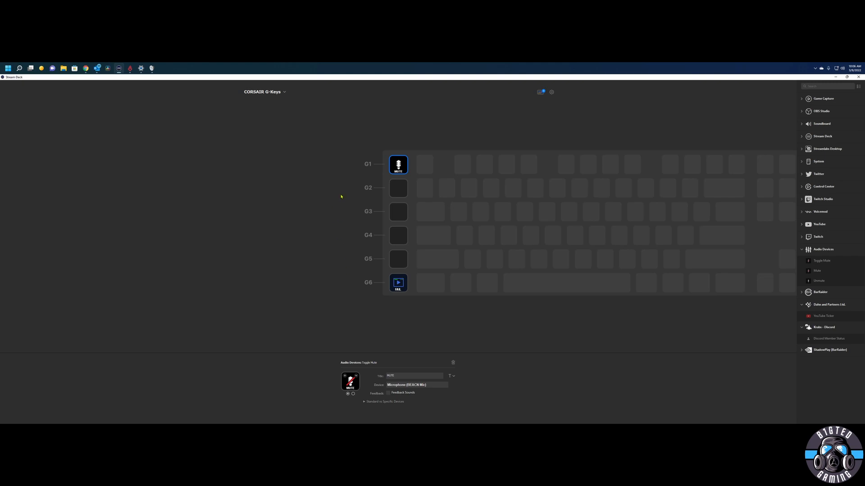
mouse_move(343, 169)
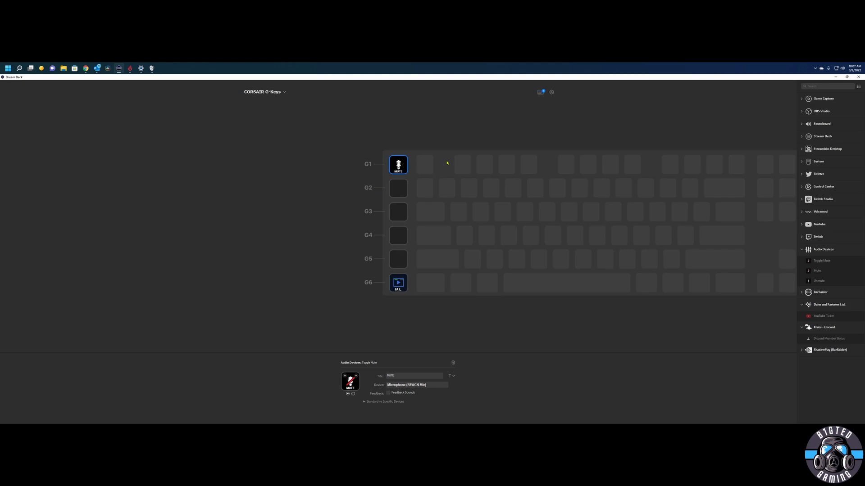
mouse_move(398, 196)
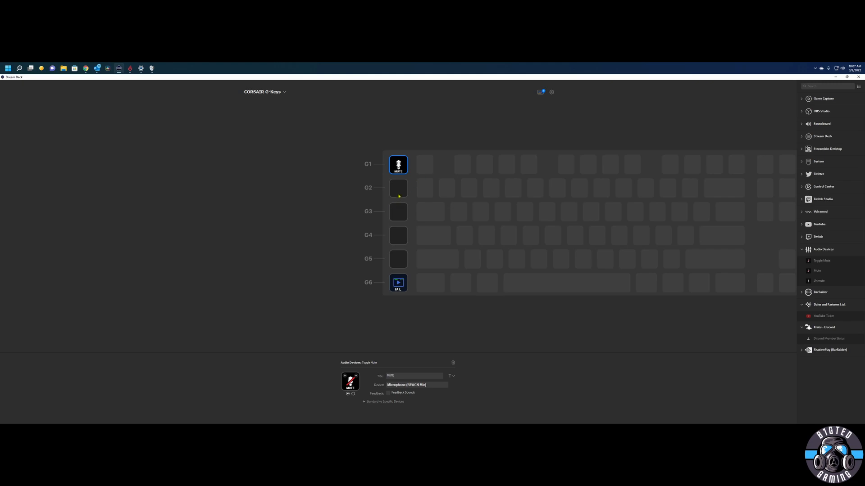
mouse_move(284, 93)
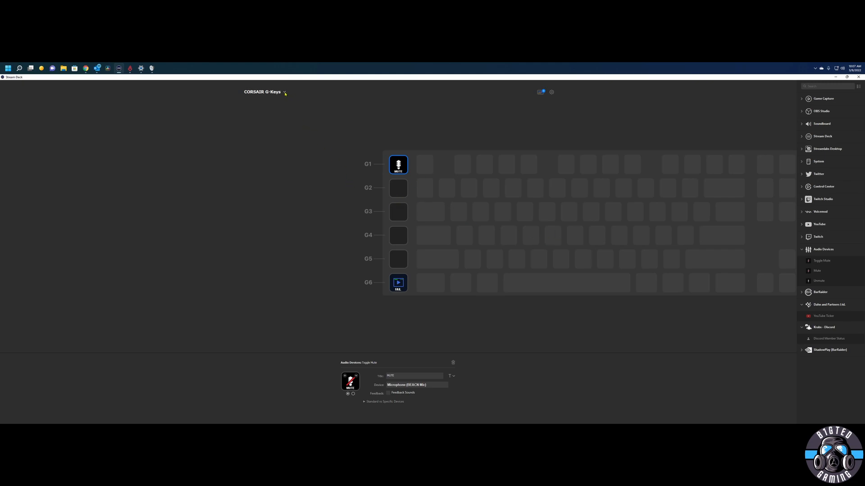
Step: Select the Stream Deck Mini device and check its MIC MUTE key
left_click(285, 92)
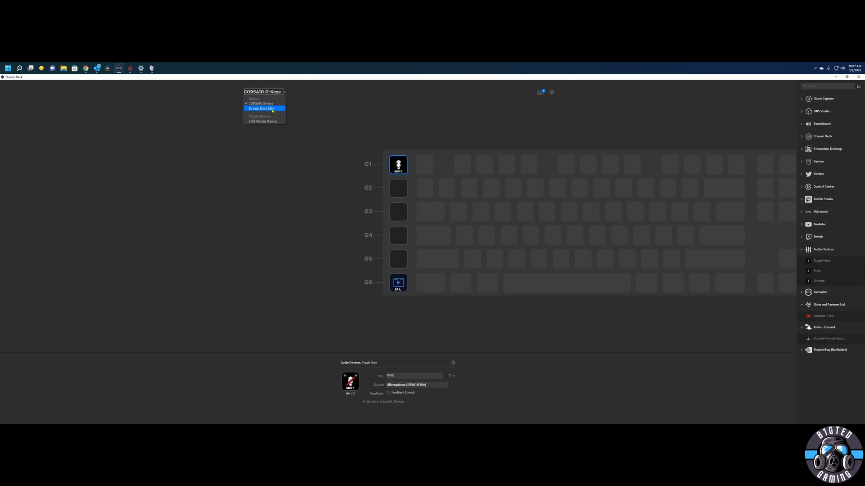
left_click(260, 108)
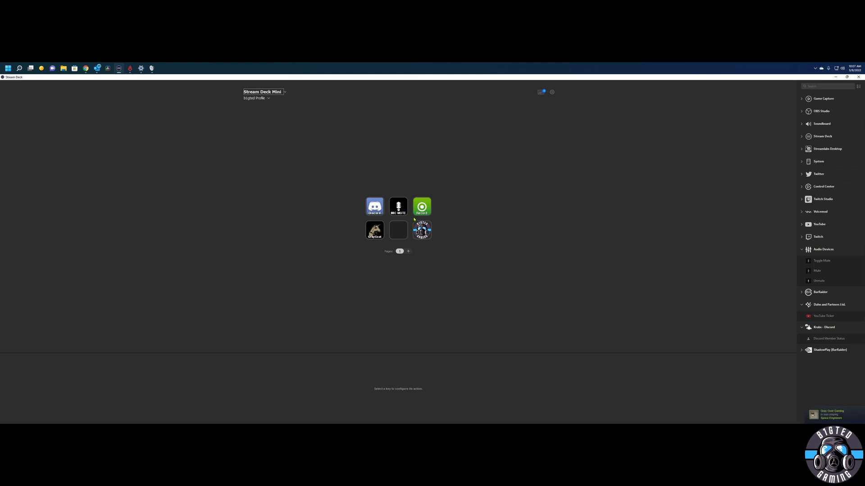
mouse_move(434, 221)
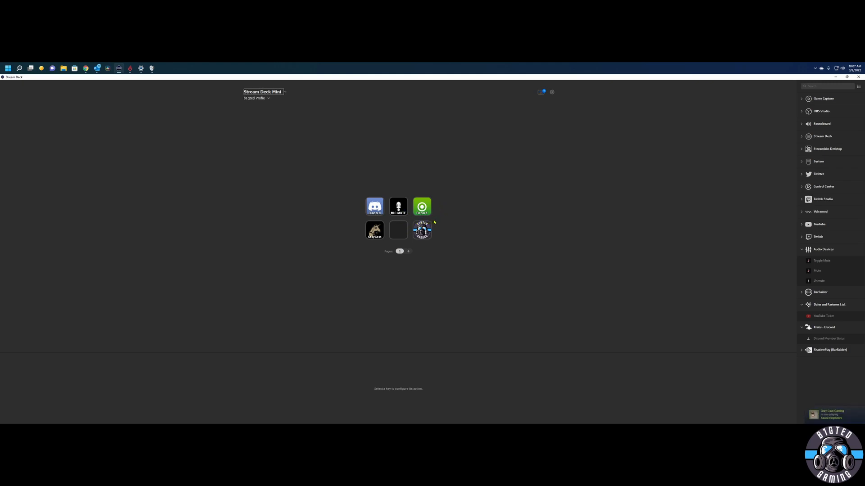
left_click(397, 207)
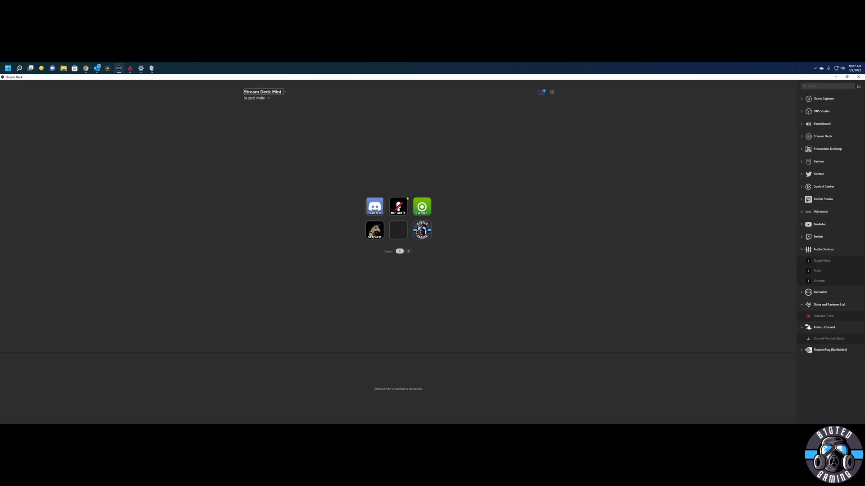
mouse_move(397, 214)
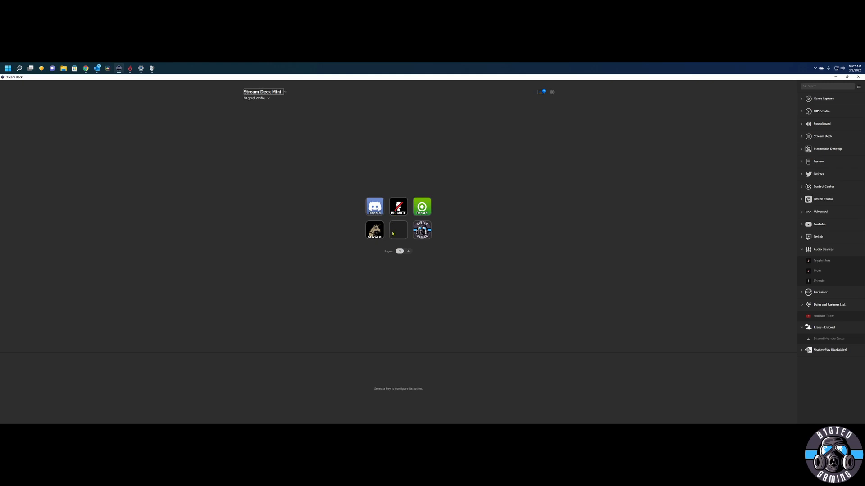
mouse_move(338, 265)
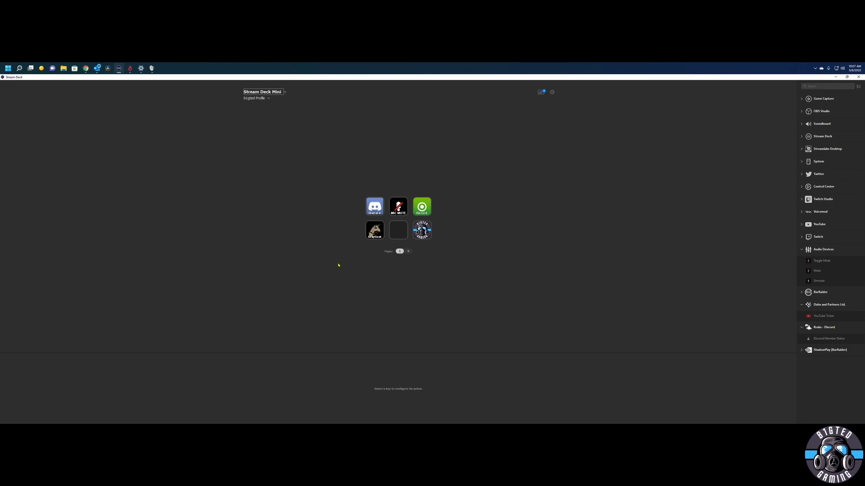
mouse_move(398, 176)
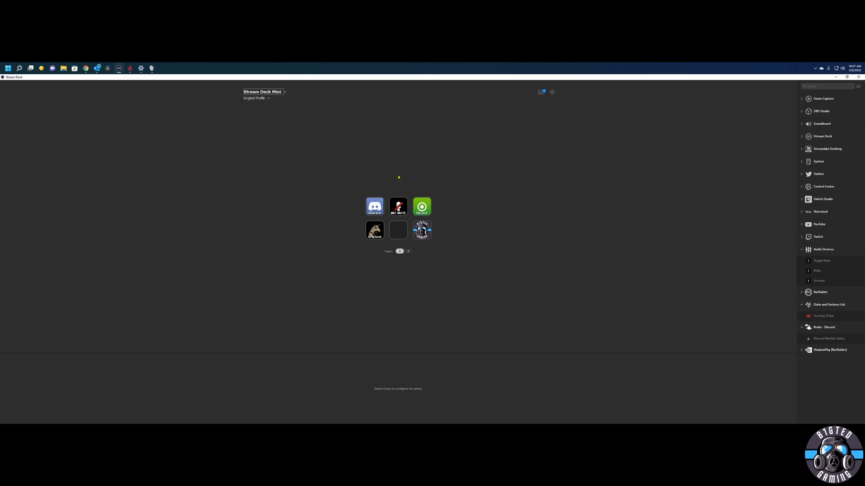
mouse_move(305, 140)
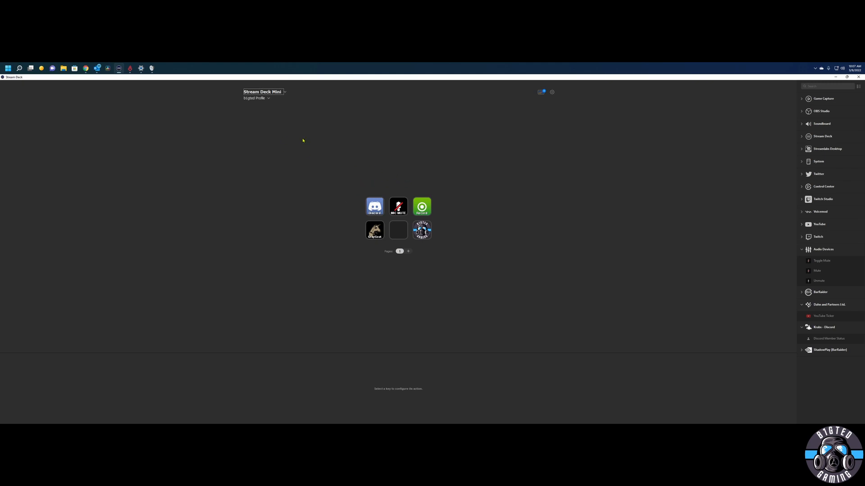
mouse_move(417, 153)
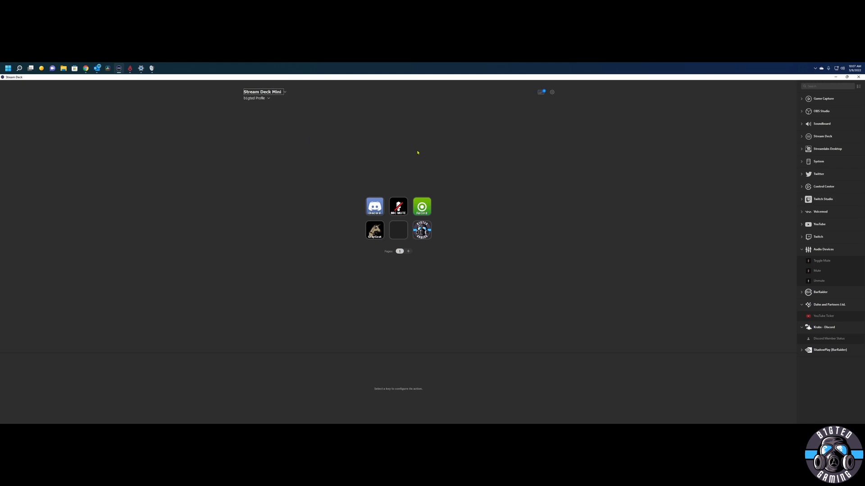